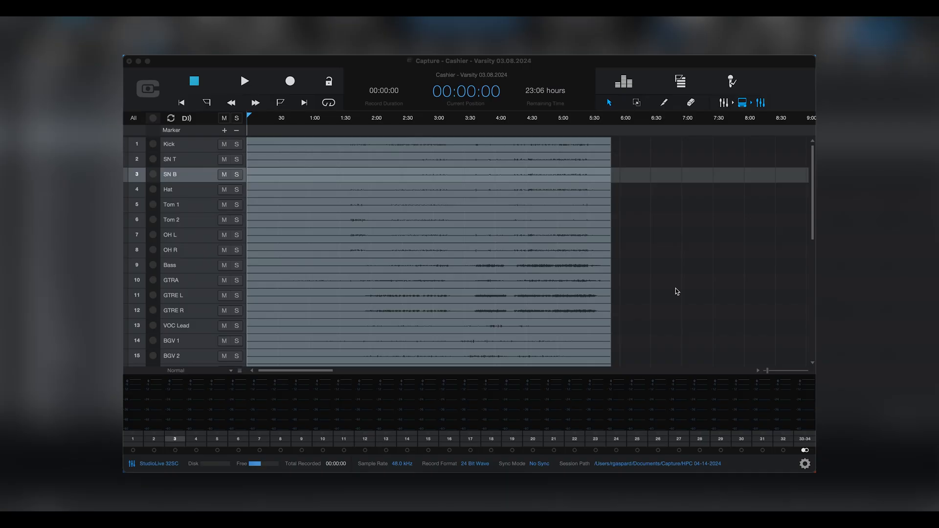
pyautogui.moveTo(292, 358)
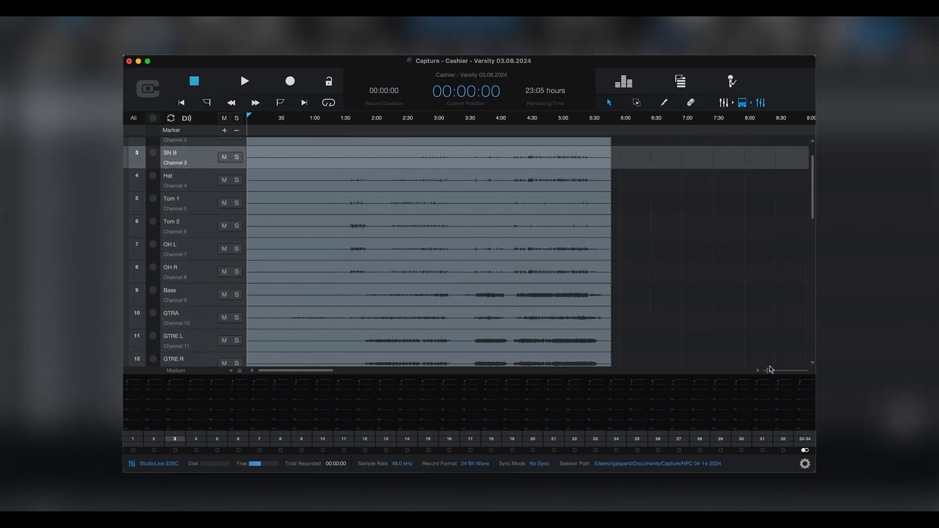
pyautogui.moveTo(171, 118)
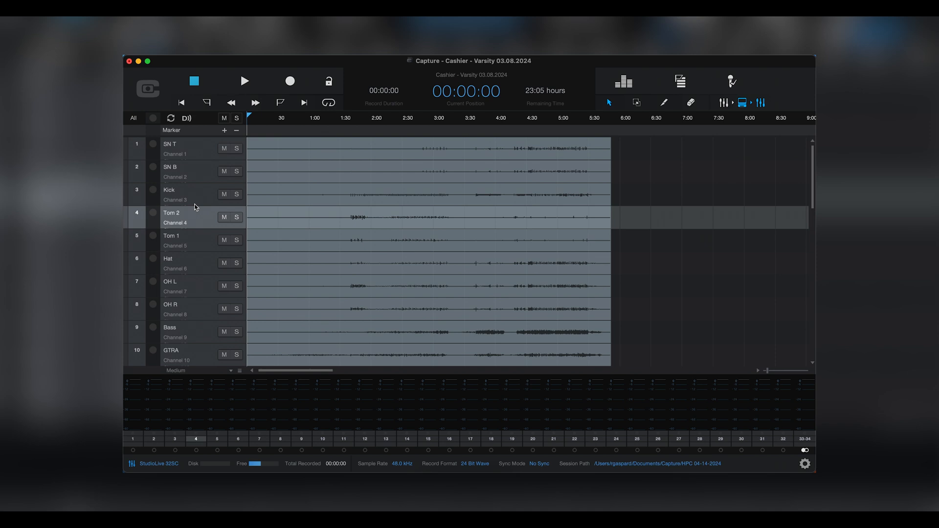
pyautogui.moveTo(609, 102)
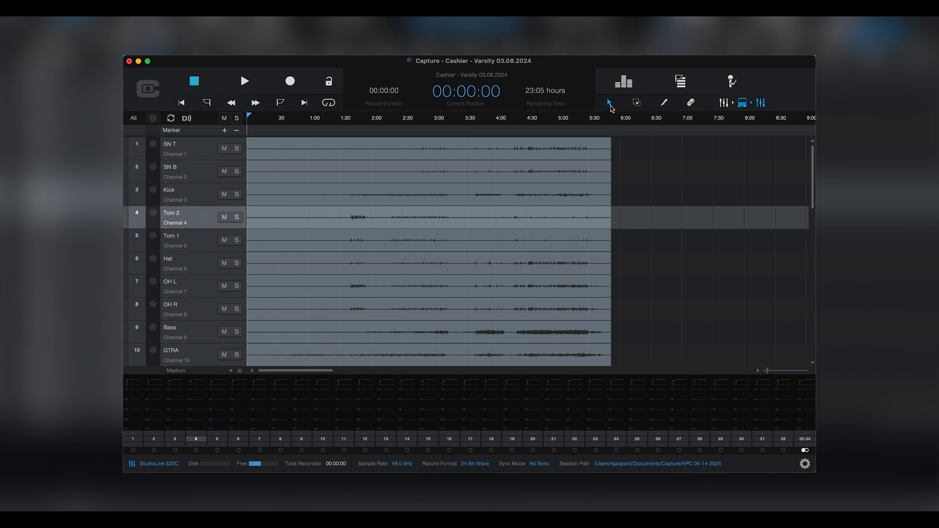
# Switch to region editing, then select a short time range on Tom 1 near 5:47–6:01.
pyautogui.click(419, 173)
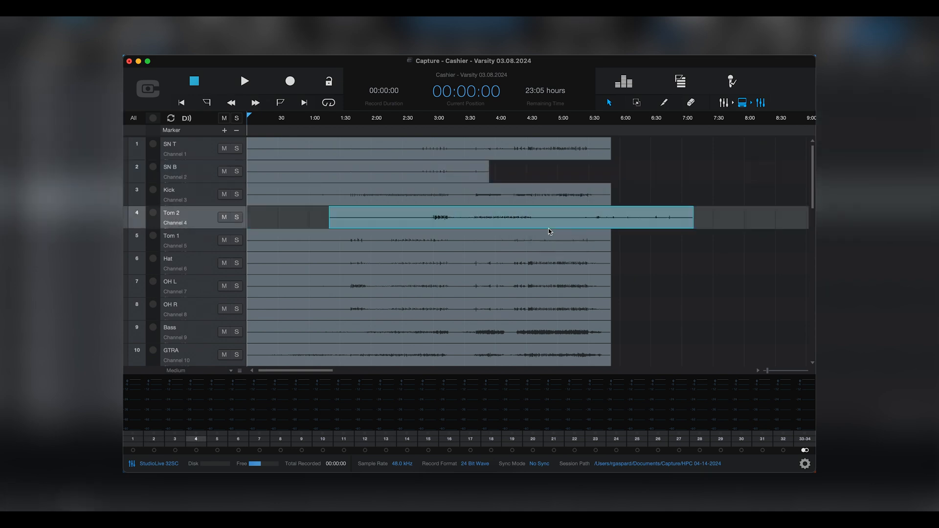
pyautogui.moveTo(637, 102)
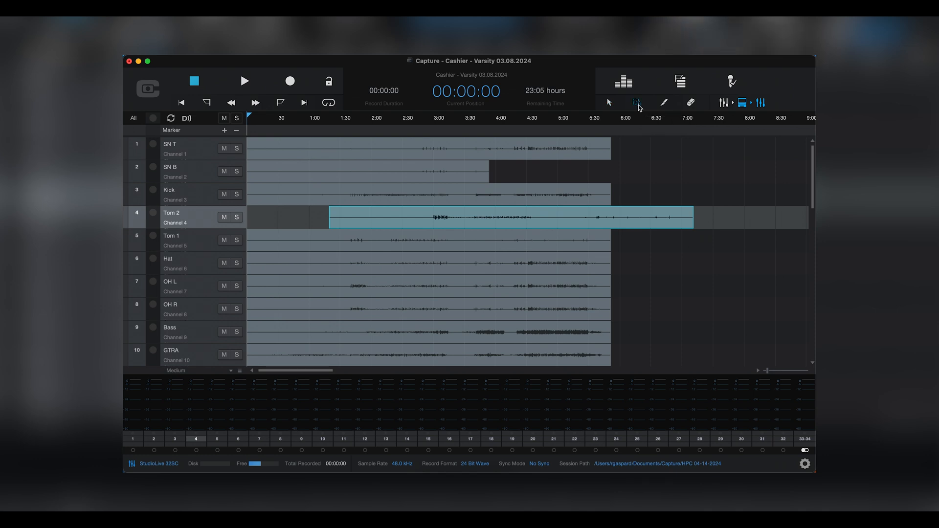
pyautogui.moveTo(606, 246); pyautogui.dragTo(622, 246)
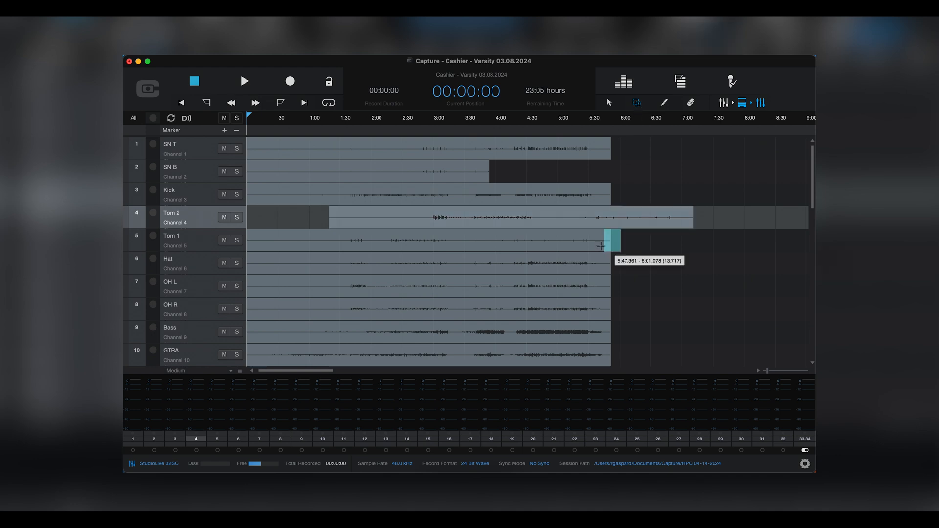